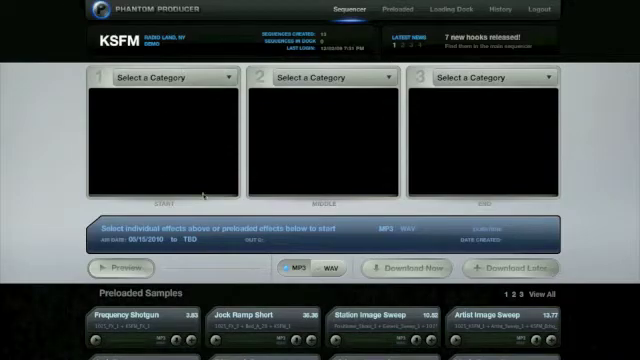
mouse_move(128, 130)
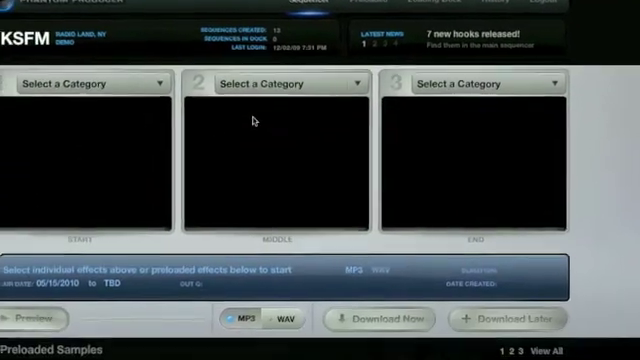
Bring the Preloaded Samples row into view and preview the Frequency Shotgun sample.
scroll("down", 3)
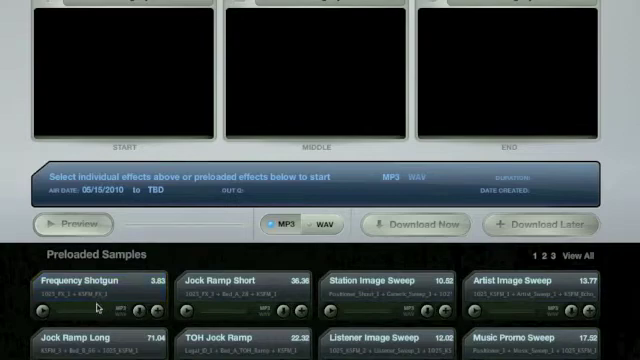
left_click(108, 284)
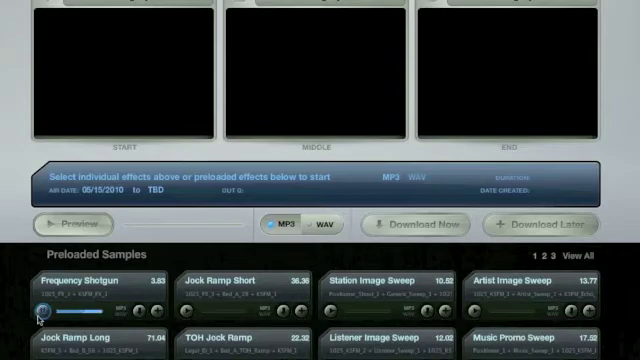
Load the 1029_FX_1 – Artist_Sweep_2 – KSFM_FX_1 sample into all three slots, then show all Preloaded Sequences.
left_click(90, 288)
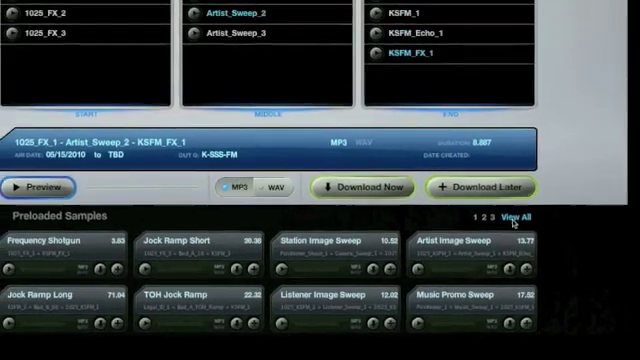
left_click(504, 218)
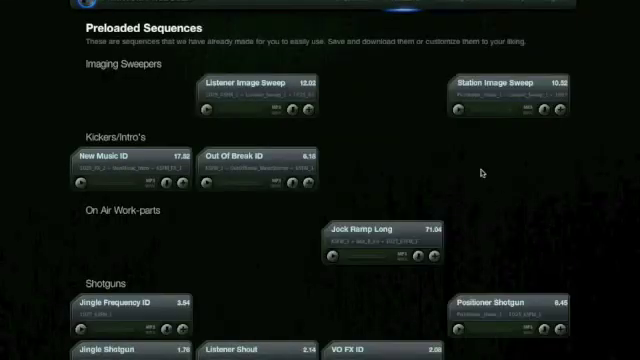